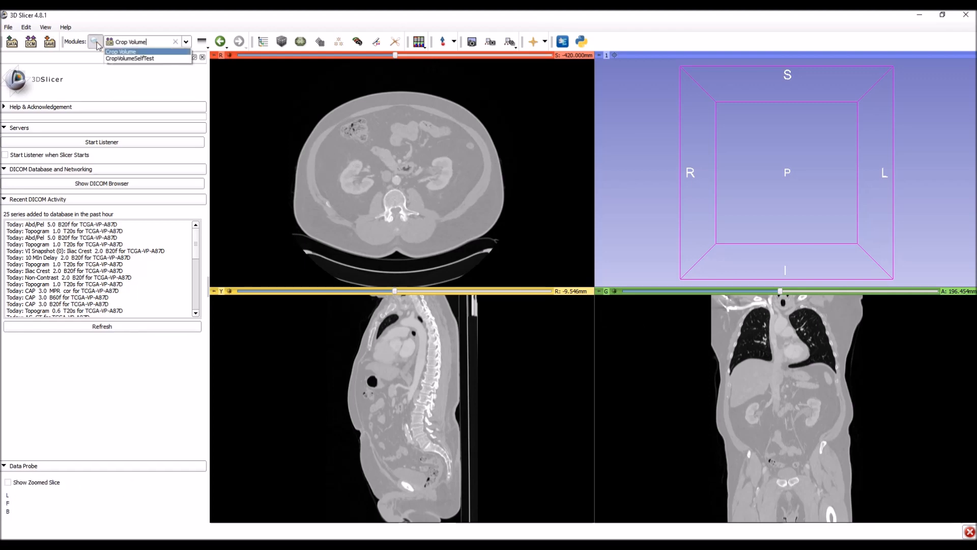
# Step: Open Crop Volume, show the volume information, and enable isotropic output spacing
pyautogui.click(119, 51)
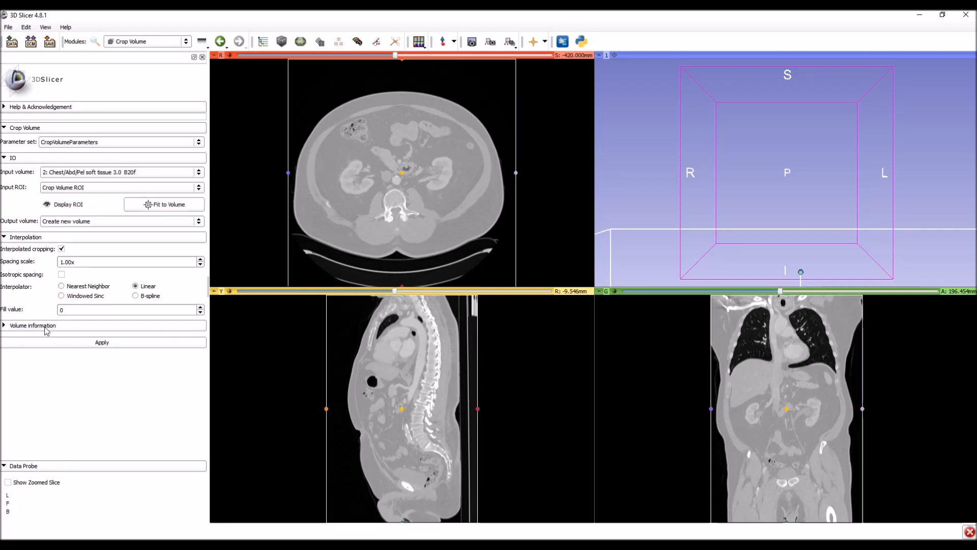
pyautogui.click(33, 325)
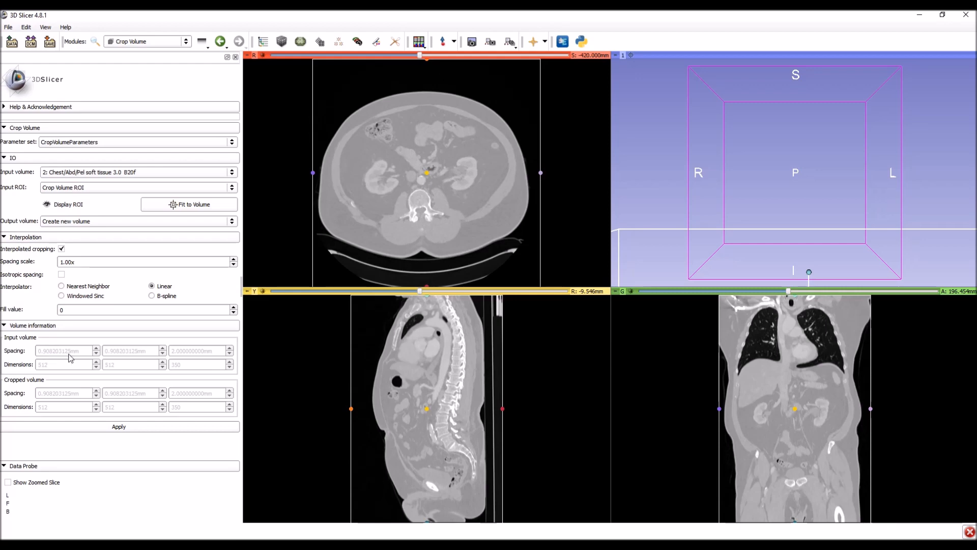
pyautogui.moveTo(184, 360)
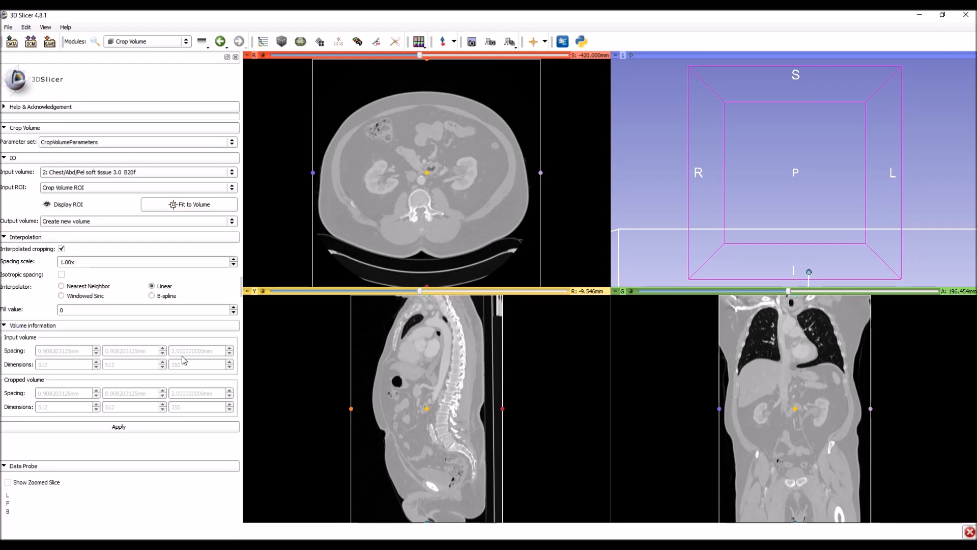
pyautogui.moveTo(194, 361)
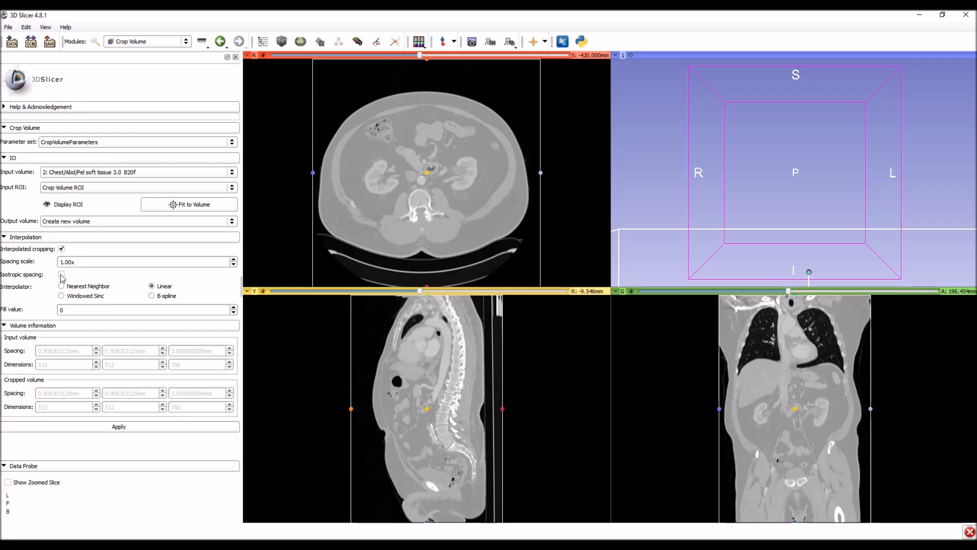
pyautogui.click(61, 274)
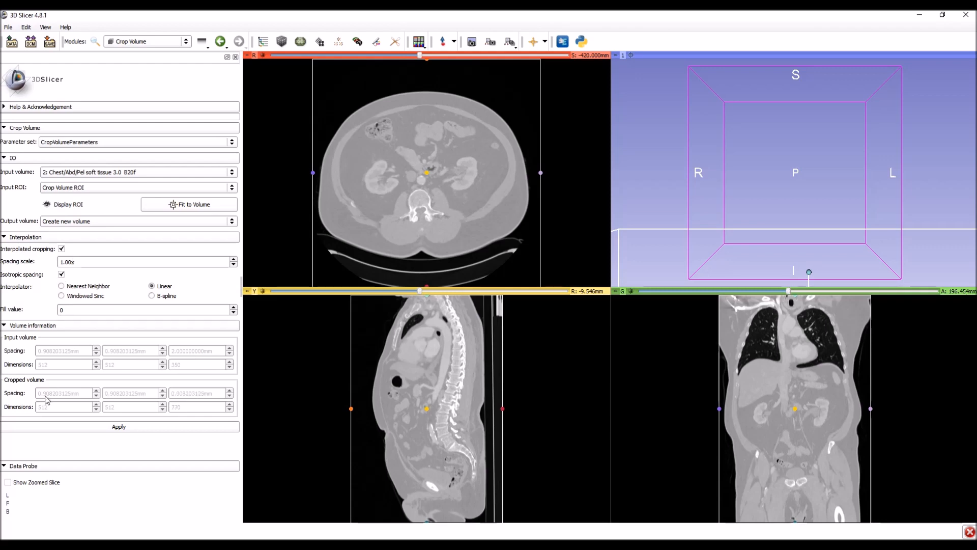
pyautogui.moveTo(221, 338)
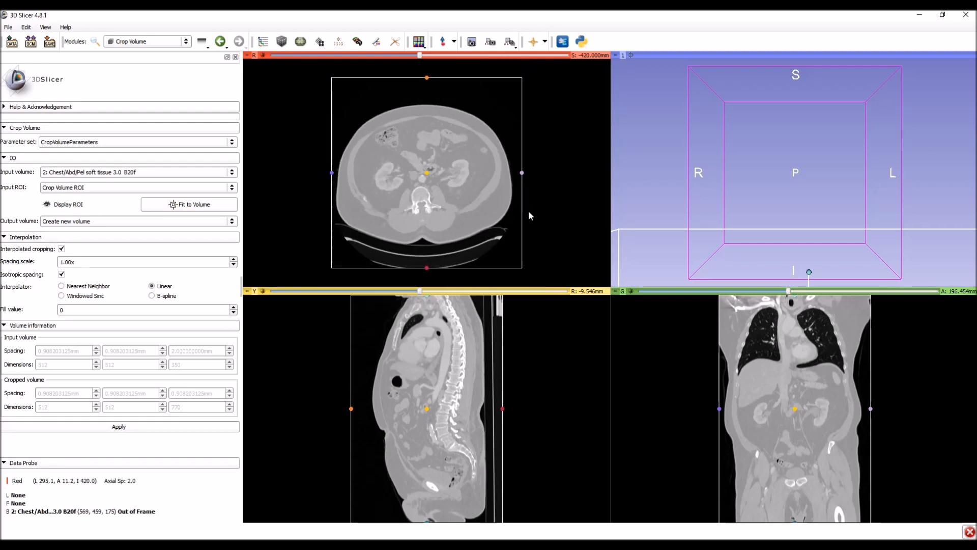
# Step: Shrink the ROI box, move it over the right hip joint, and apply the crop
pyautogui.moveTo(427, 77); pyautogui.dragTo(426, 150)
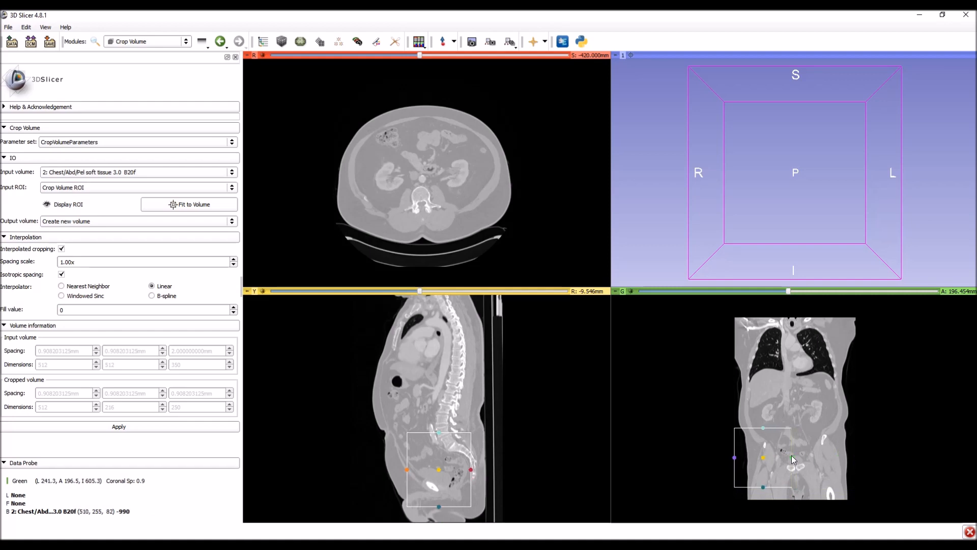
pyautogui.moveTo(791, 460); pyautogui.dragTo(775, 461)
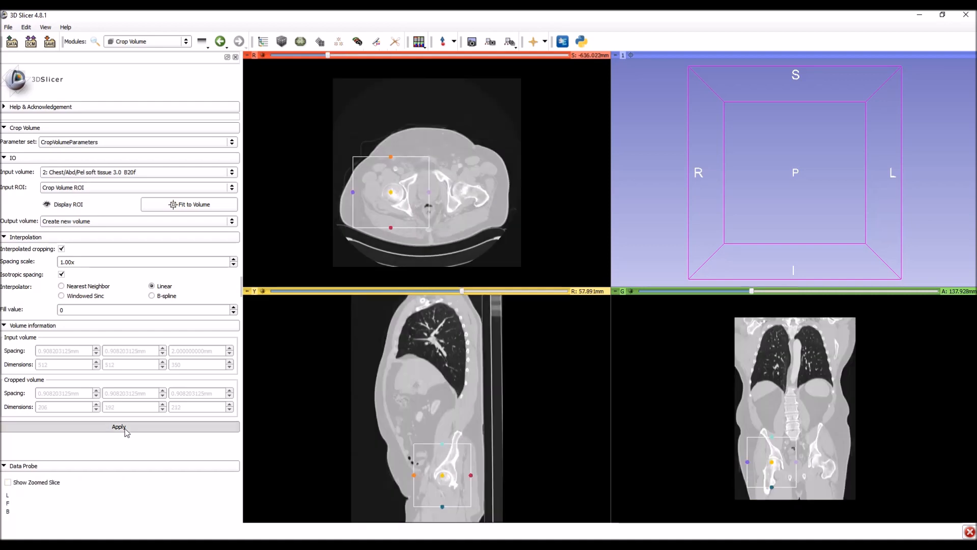
pyautogui.click(118, 426)
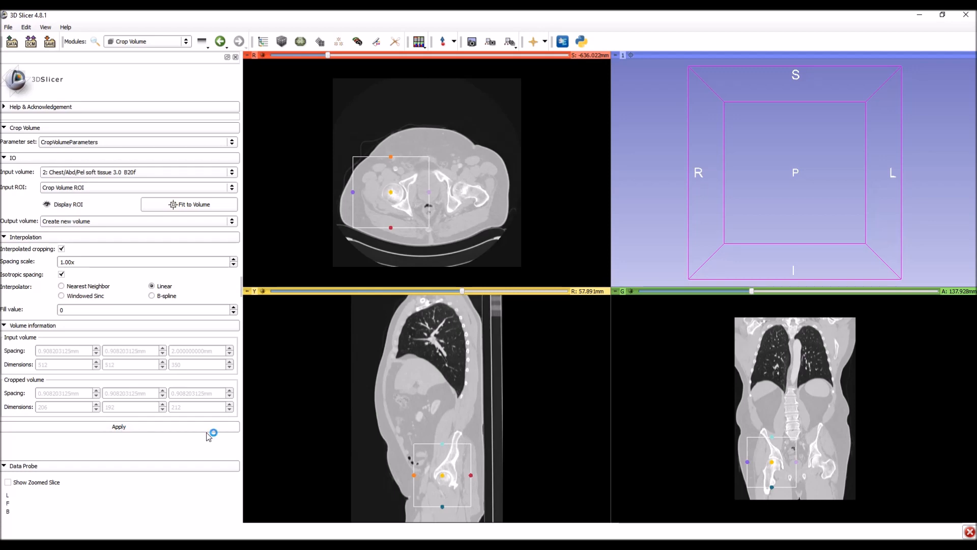
pyautogui.click(119, 427)
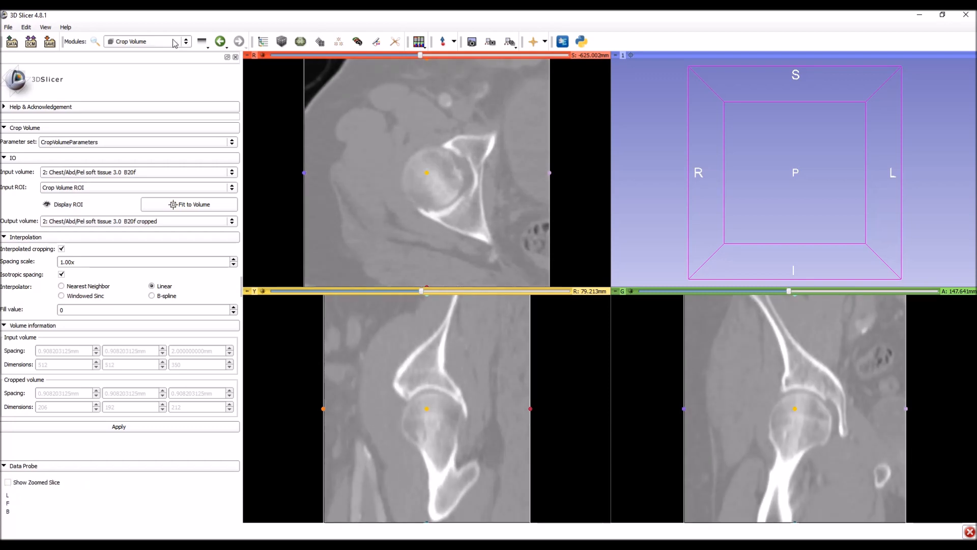
# Step: Add a segment in Segment Editor and threshold the cropped hip from 115.70 to 1459.00
pyautogui.click(140, 41)
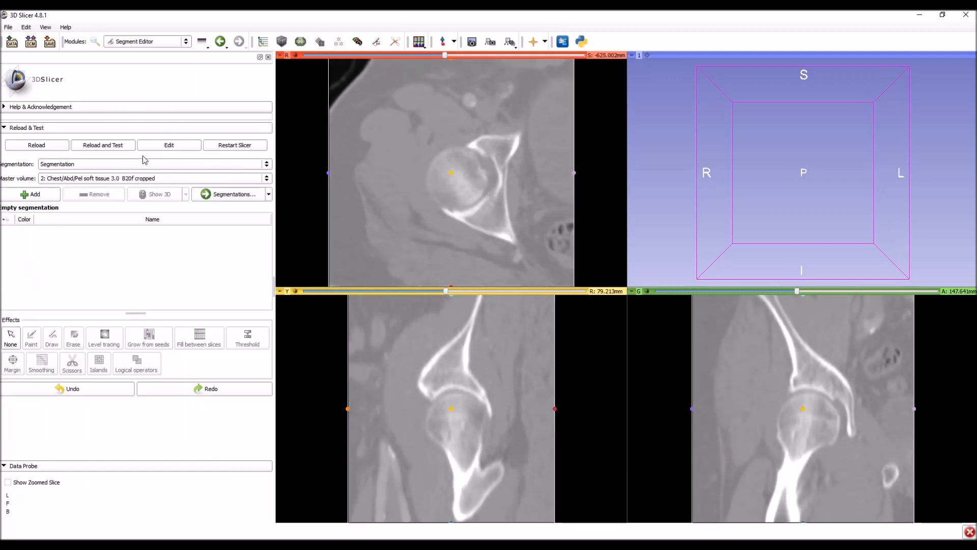
pyautogui.click(31, 194)
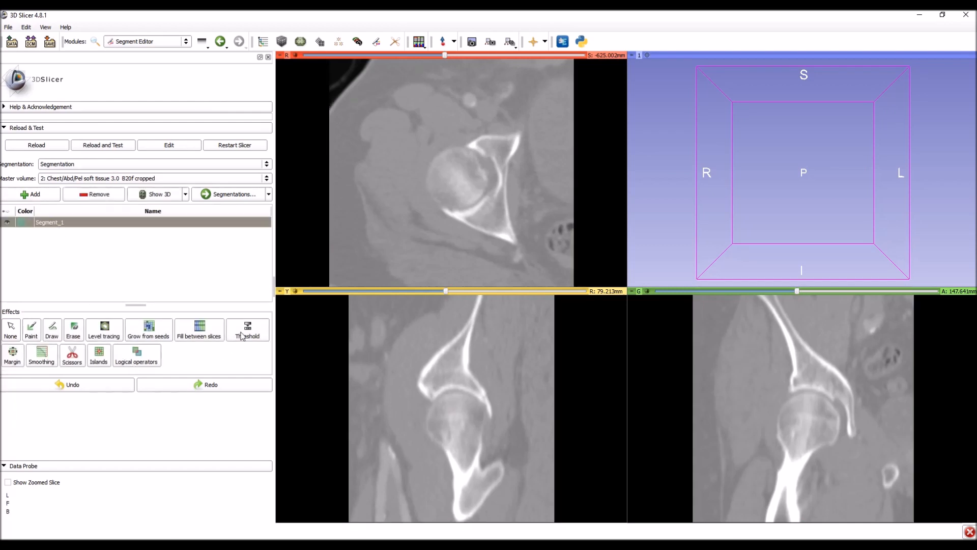
pyautogui.click(247, 329)
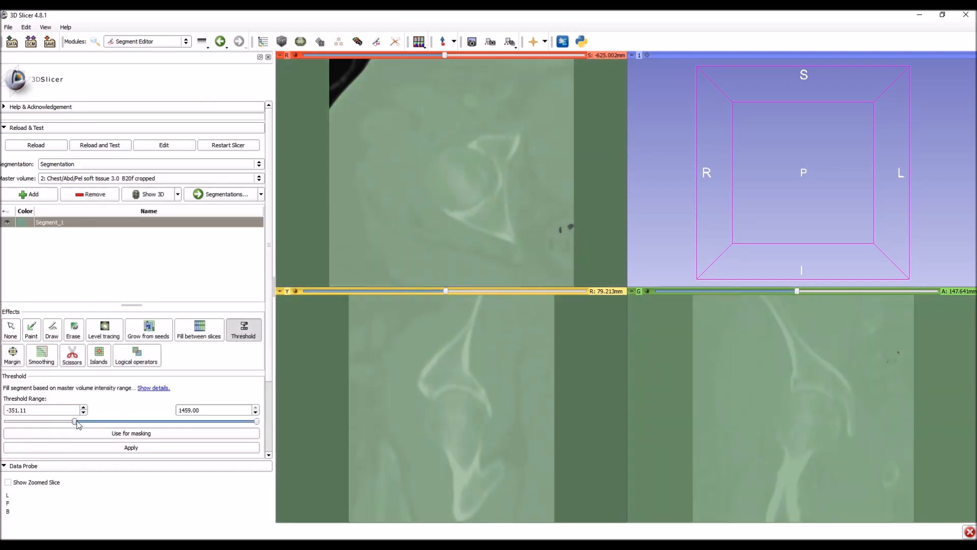
pyautogui.moveTo(75, 421); pyautogui.dragTo(121, 421)
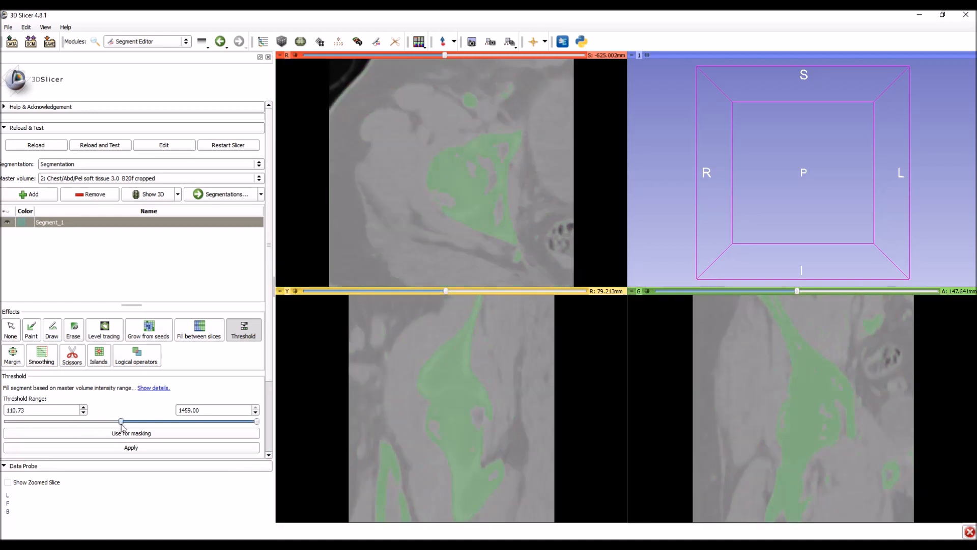
pyautogui.moveTo(120, 421); pyautogui.dragTo(122, 421)
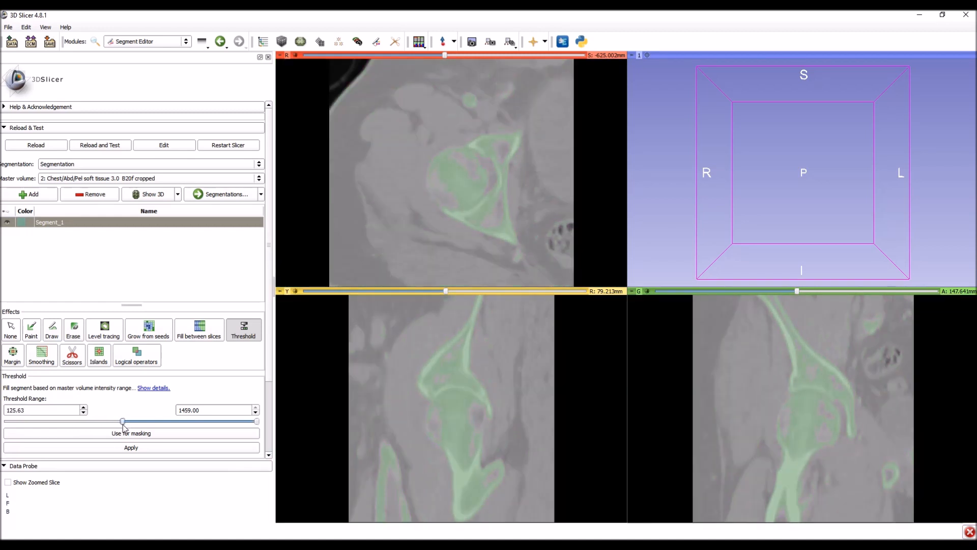
pyautogui.moveTo(122, 421); pyautogui.dragTo(123, 421)
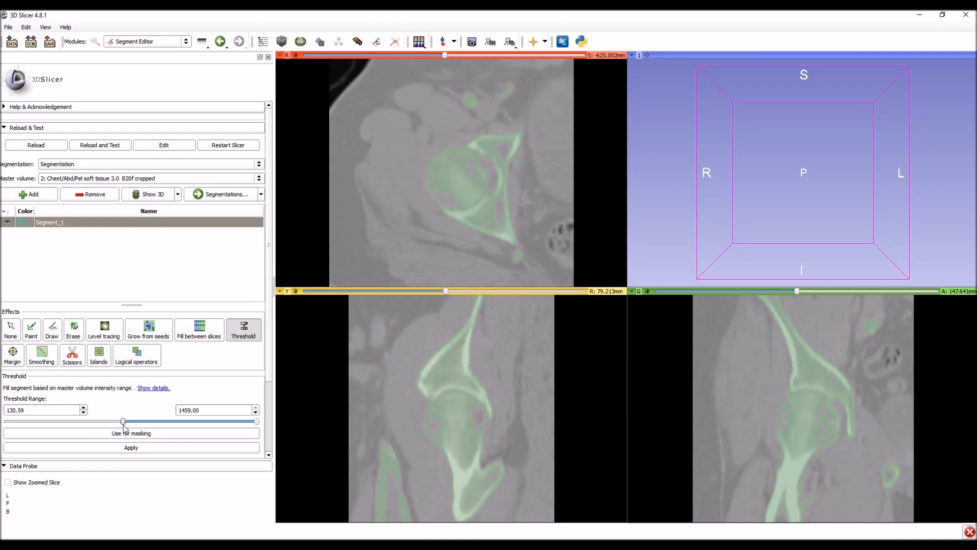
pyautogui.moveTo(123, 420); pyautogui.dragTo(120, 420)
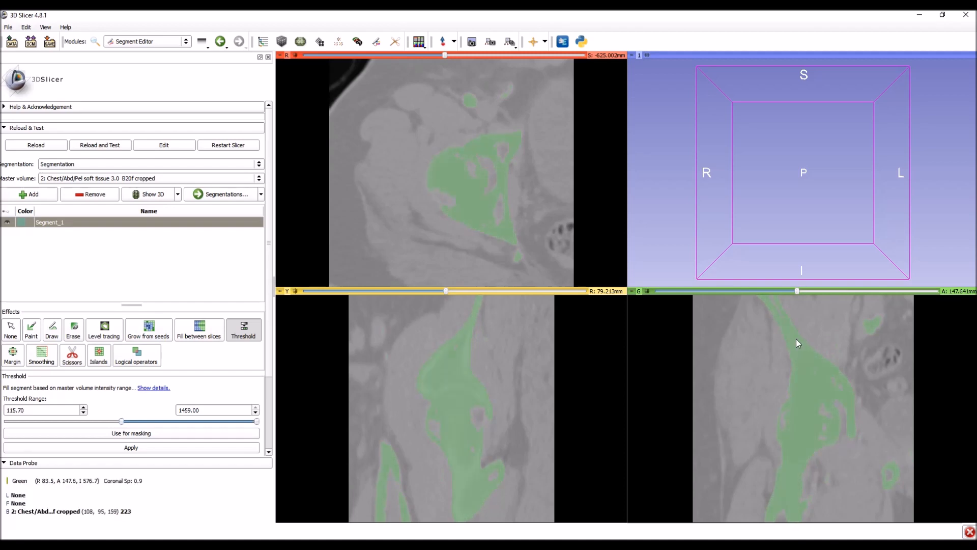
pyautogui.click(131, 447)
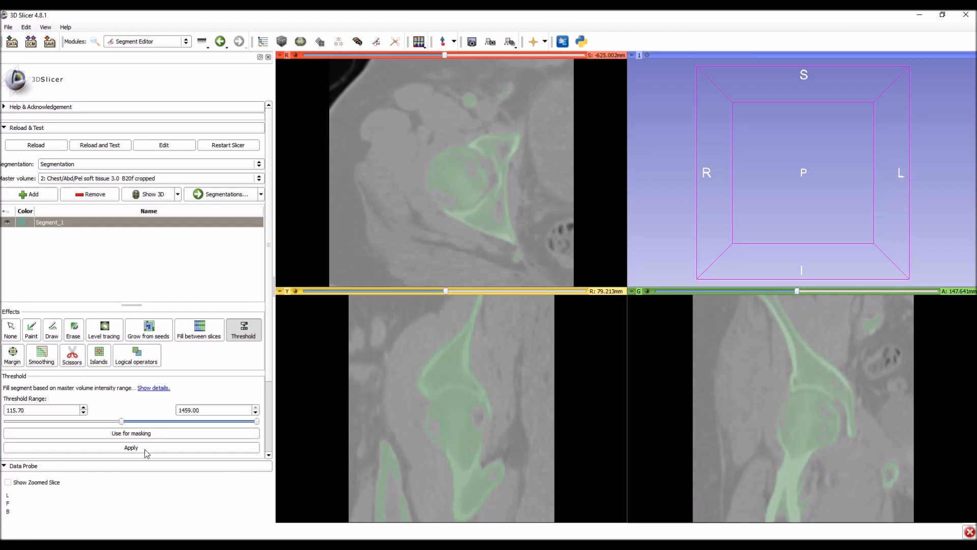
pyautogui.click(131, 448)
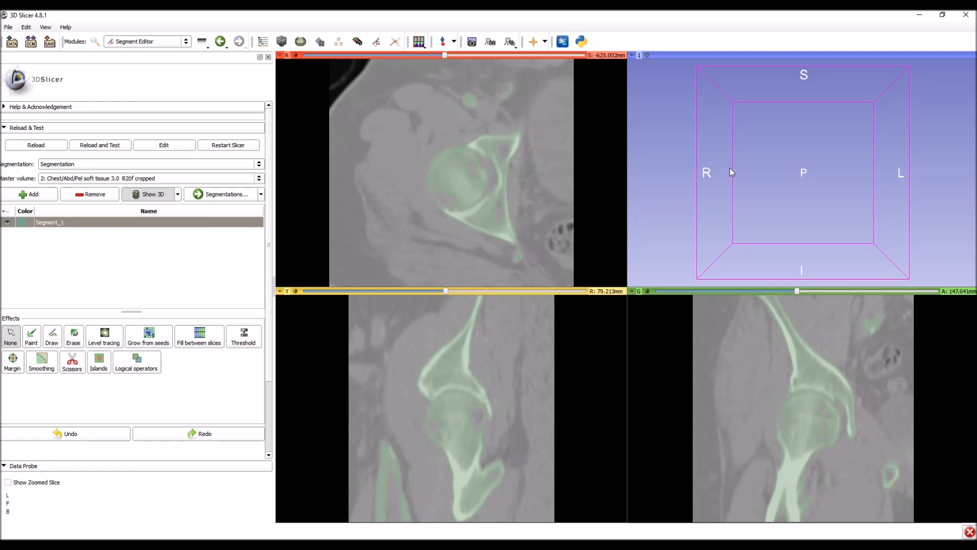
# Step: Show the bone segment as a green 3D surface and select the Islands effect
pyautogui.click(647, 55)
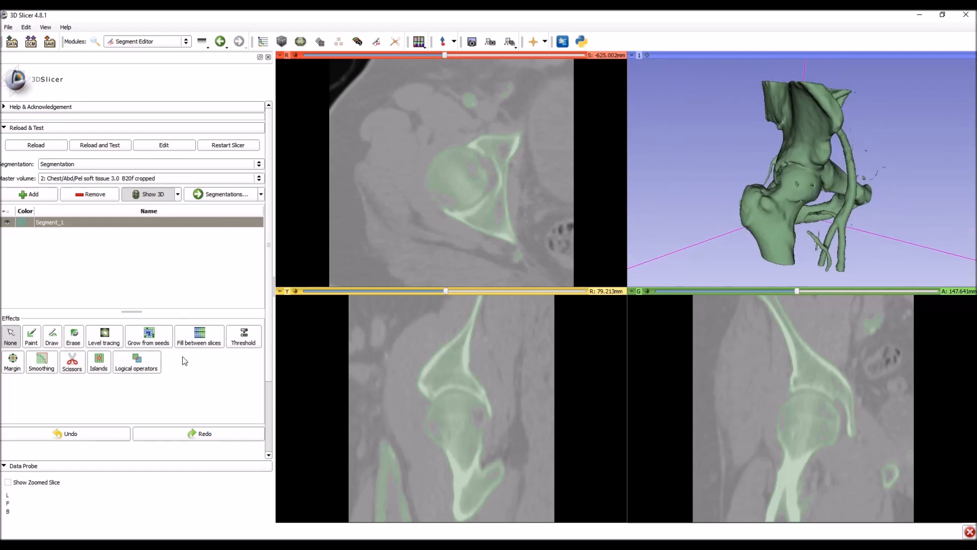
pyautogui.click(98, 355)
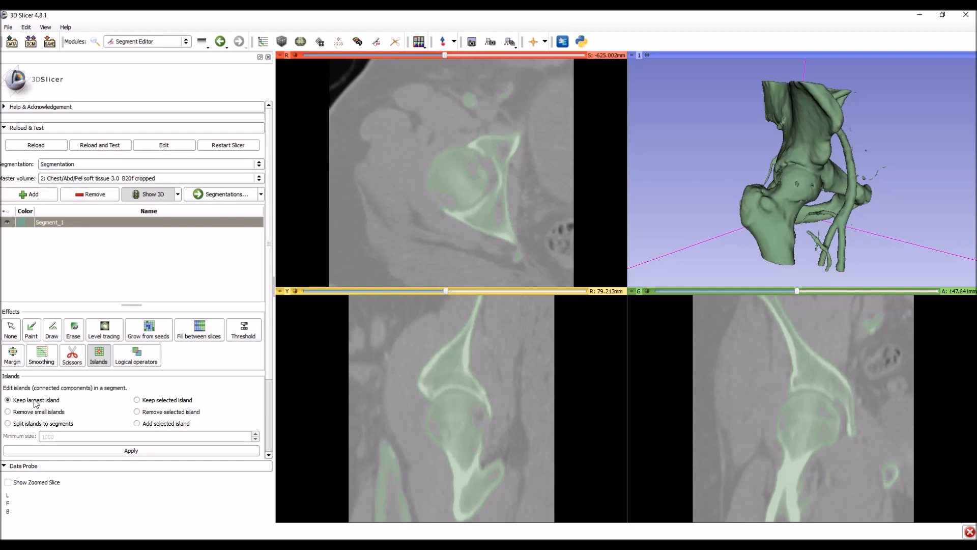
# Step: Try 'Keep largest island' and Scissors, orbiting the 3D pelvis to find the stray fragment
pyautogui.click(131, 449)
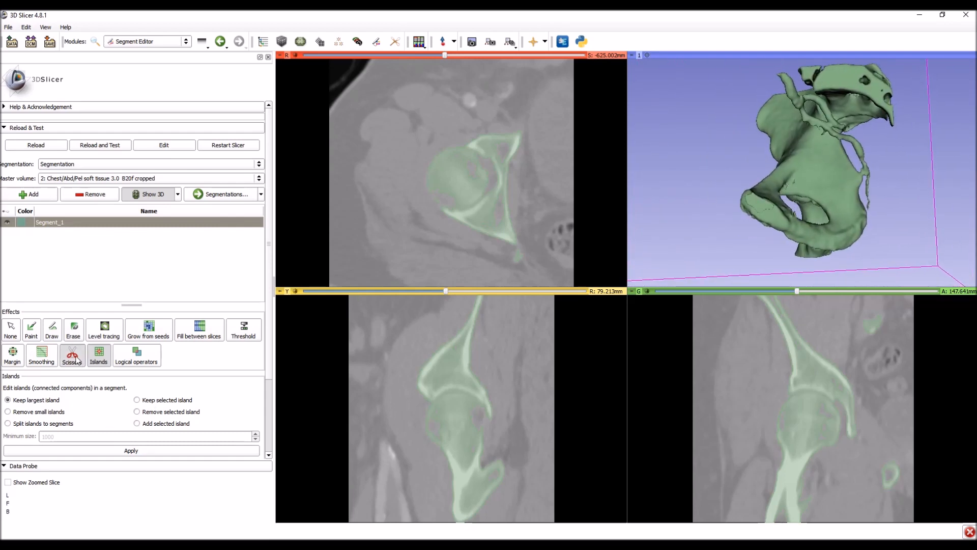
pyautogui.click(71, 355)
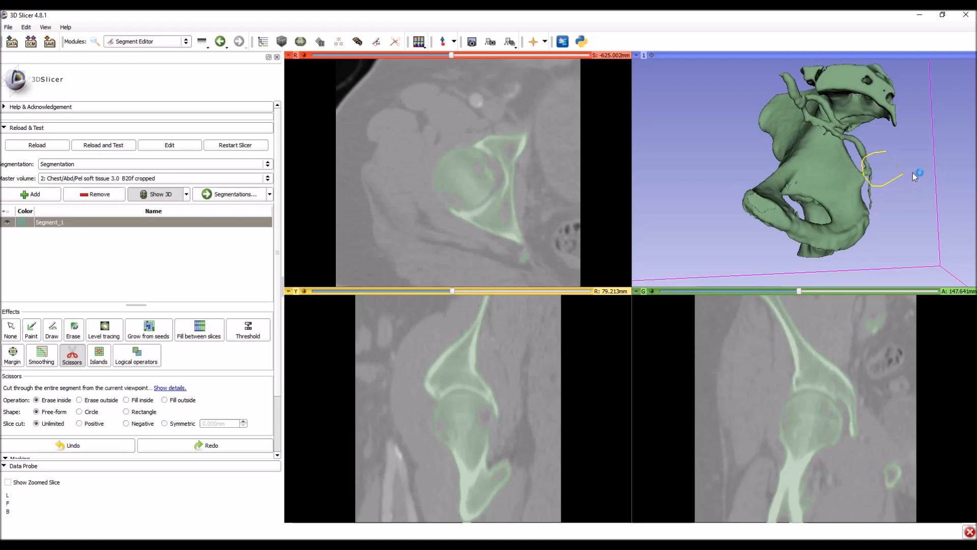
pyautogui.click(98, 355)
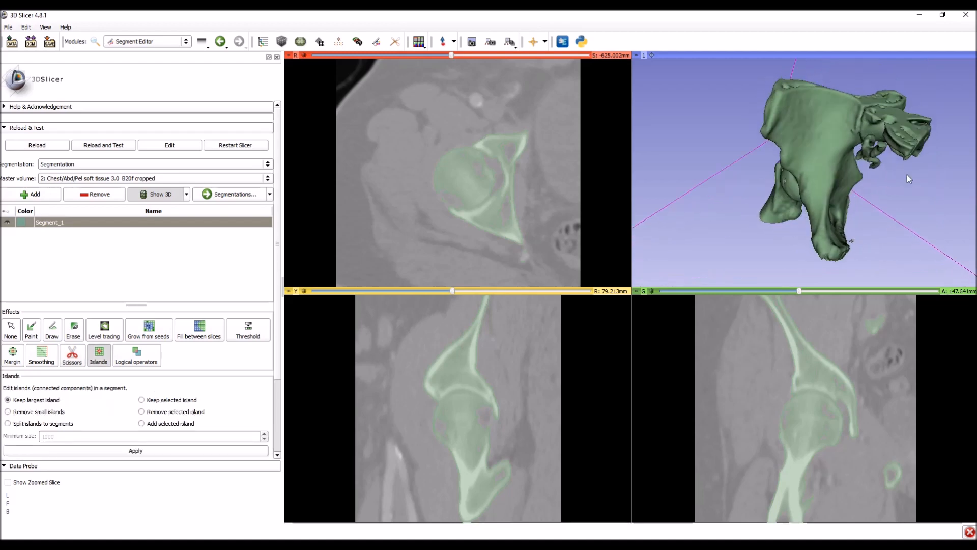
pyautogui.moveTo(909, 178); pyautogui.dragTo(652, 211)
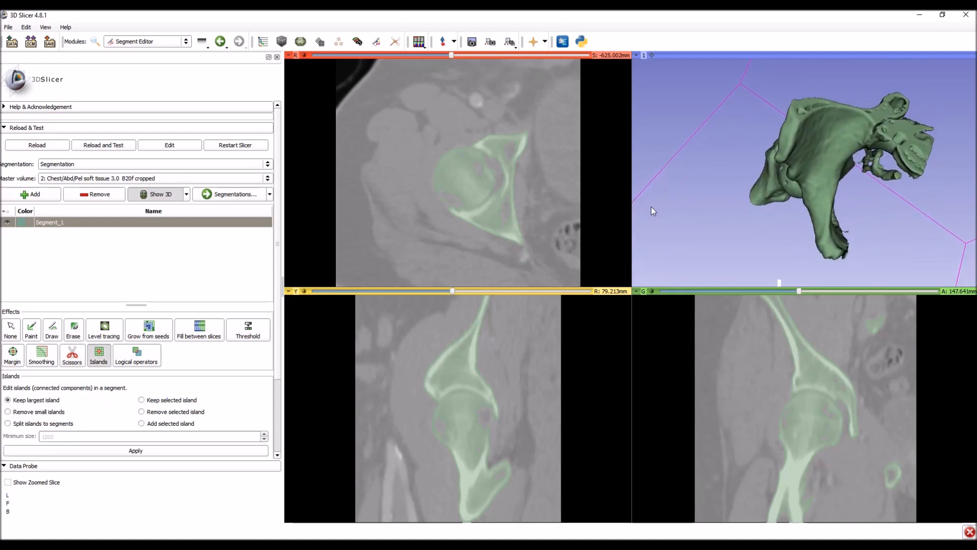
# Step: Apply 'Keep largest island' again and rotate the pelvis to check the hip socket
pyautogui.click(72, 355)
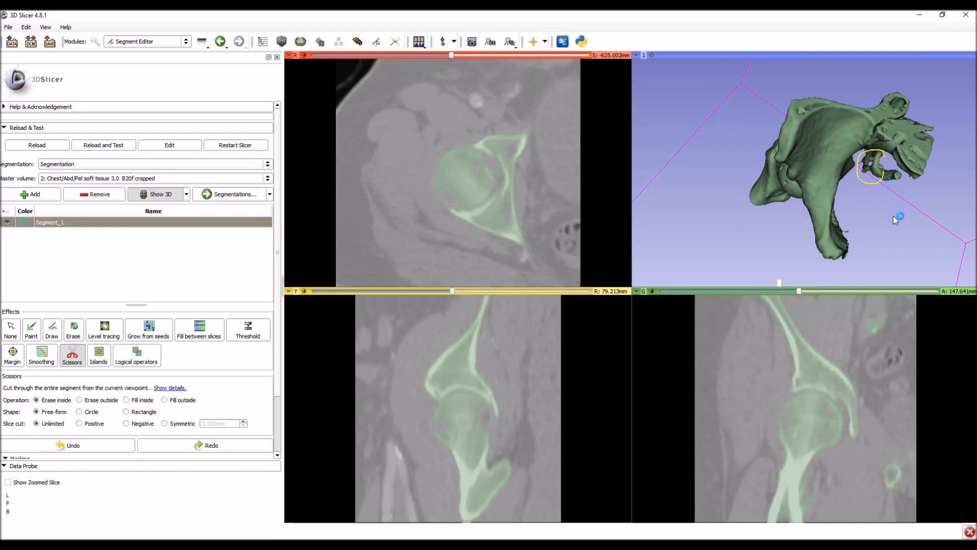
pyautogui.click(97, 355)
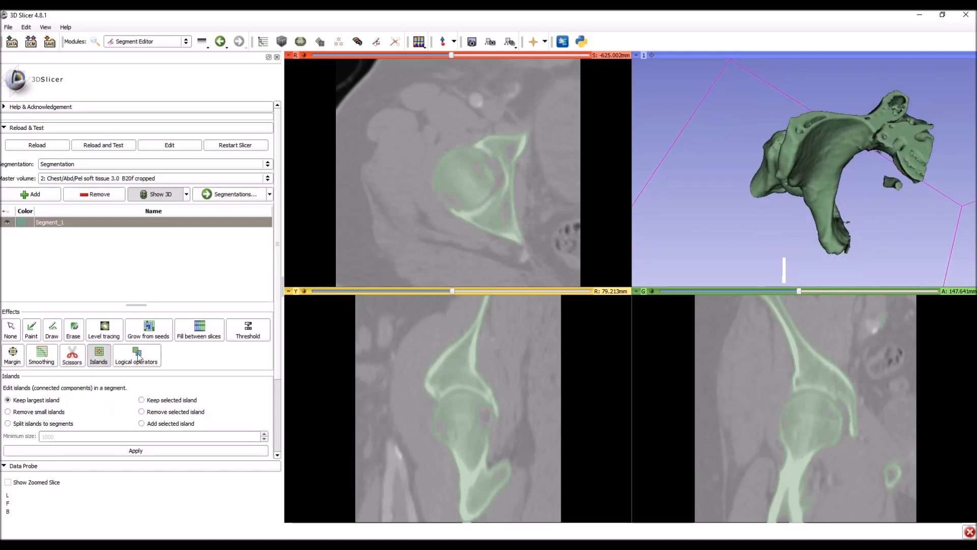
pyautogui.click(135, 450)
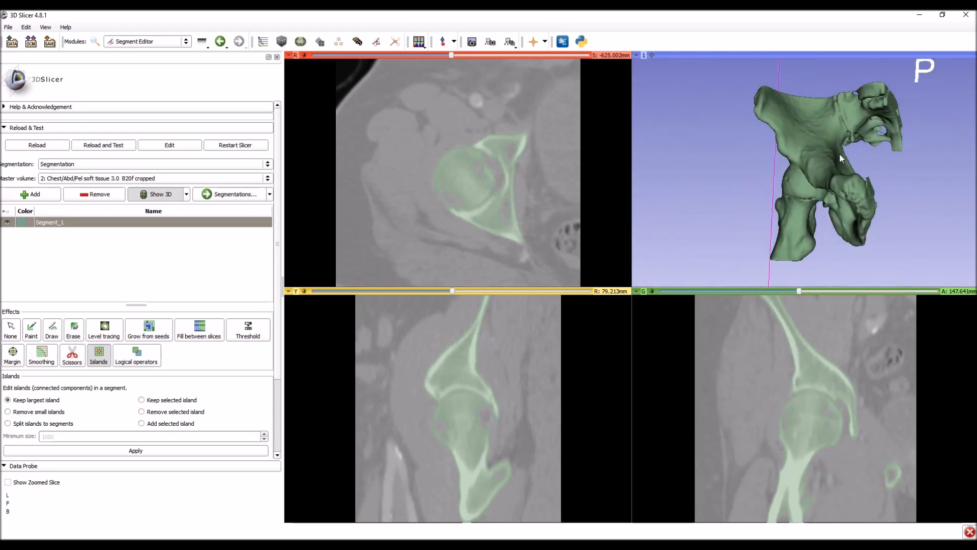
pyautogui.moveTo(841, 158); pyautogui.dragTo(807, 178)
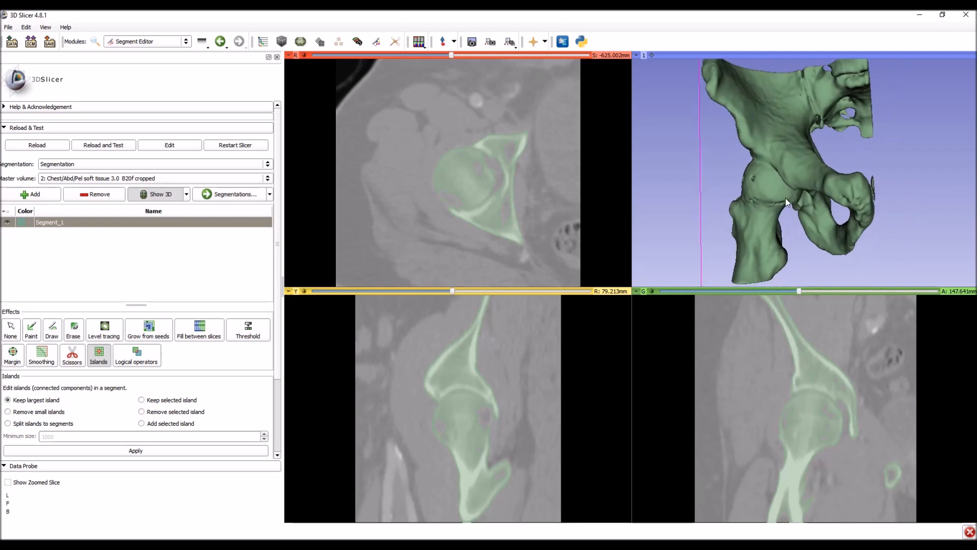
pyautogui.moveTo(786, 202); pyautogui.dragTo(803, 173)
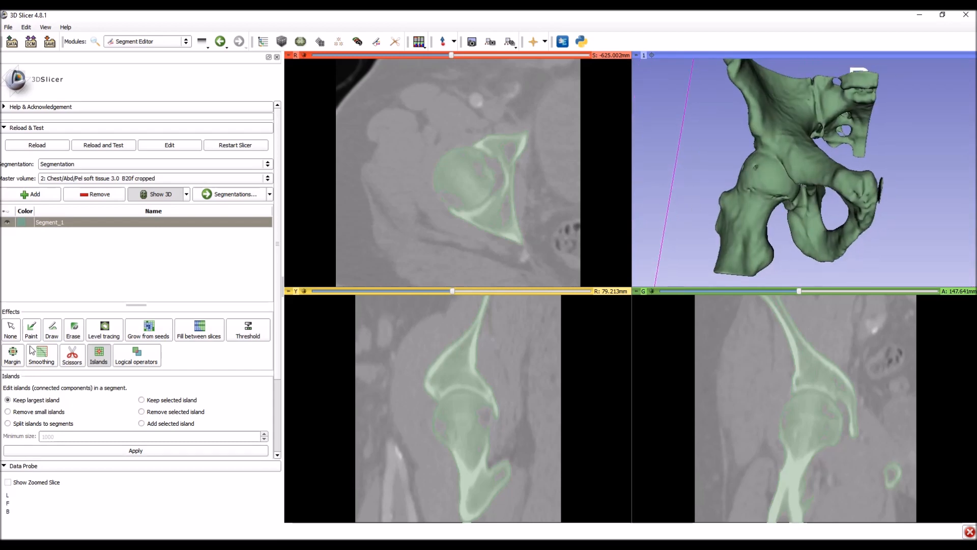
# Step: Enable the sphere Paint brush and add a new segment named 'femur'
pyautogui.click(31, 328)
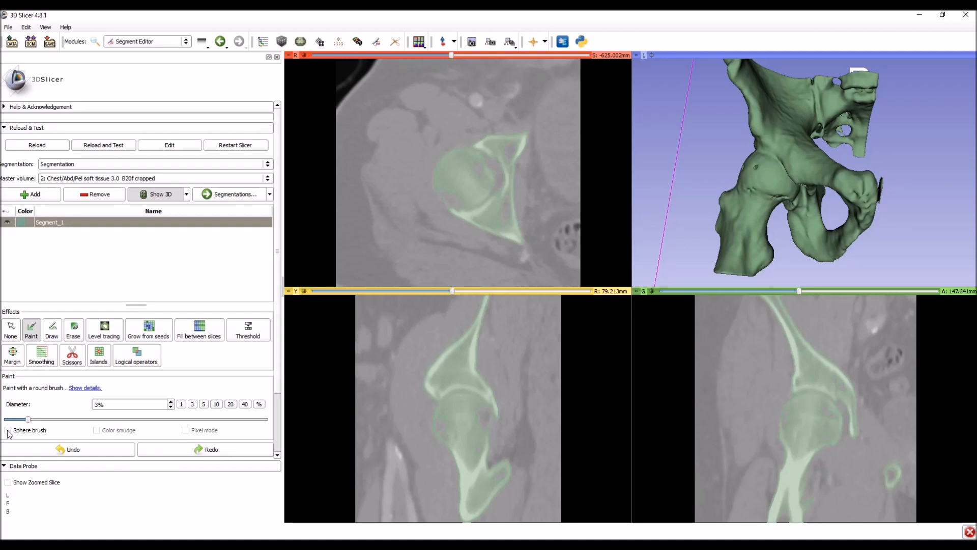
pyautogui.click(9, 429)
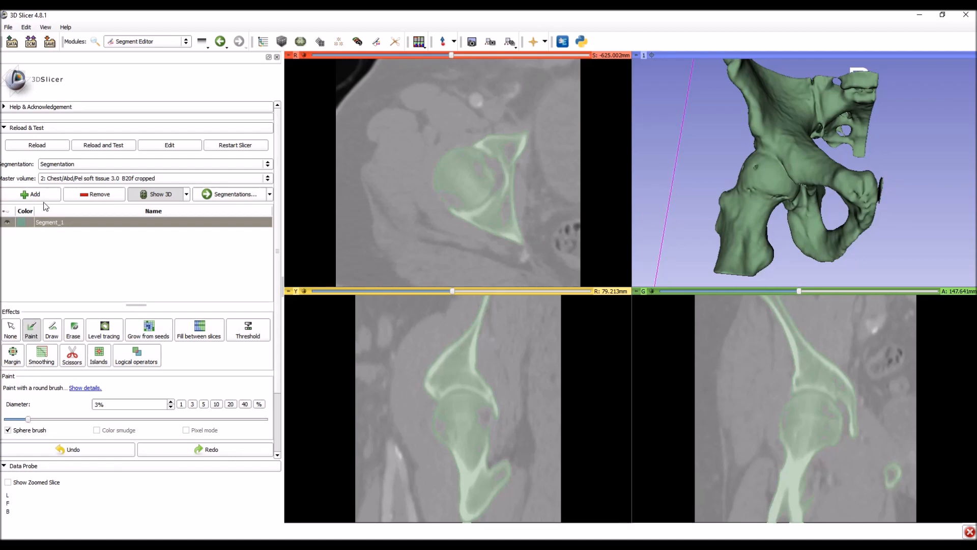
pyautogui.click(30, 194)
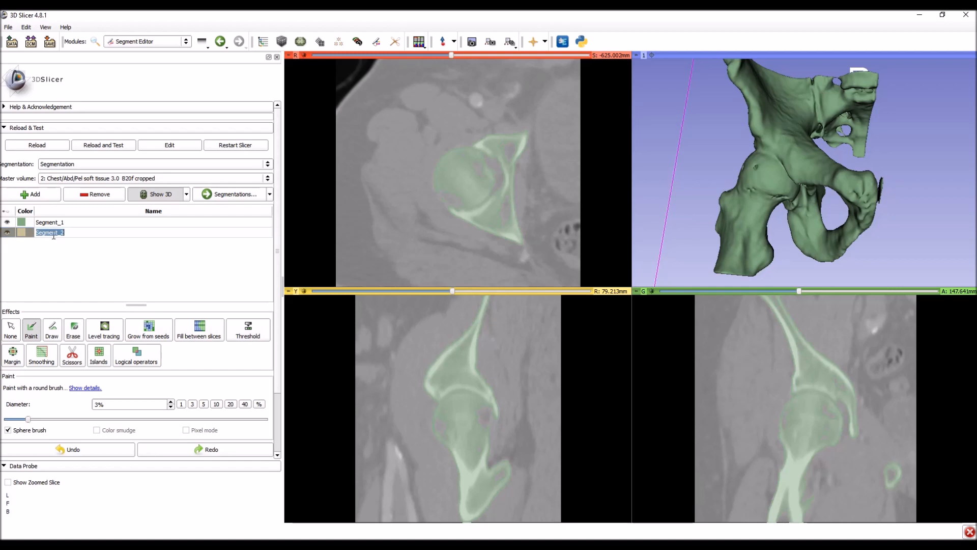
pyautogui.write('femur')
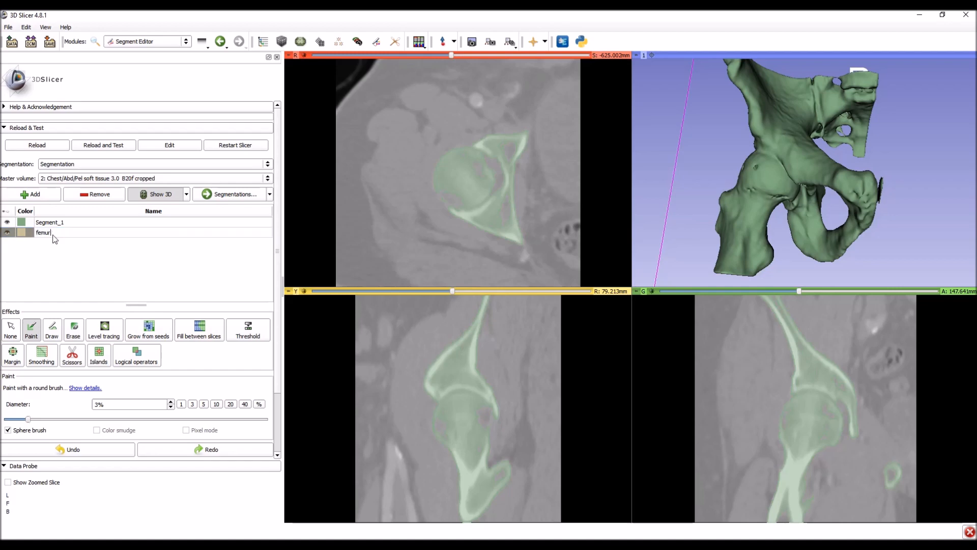
# Step: Select the femur segment and enlarge the paint brush diameter to about 25%
pyautogui.click(44, 232)
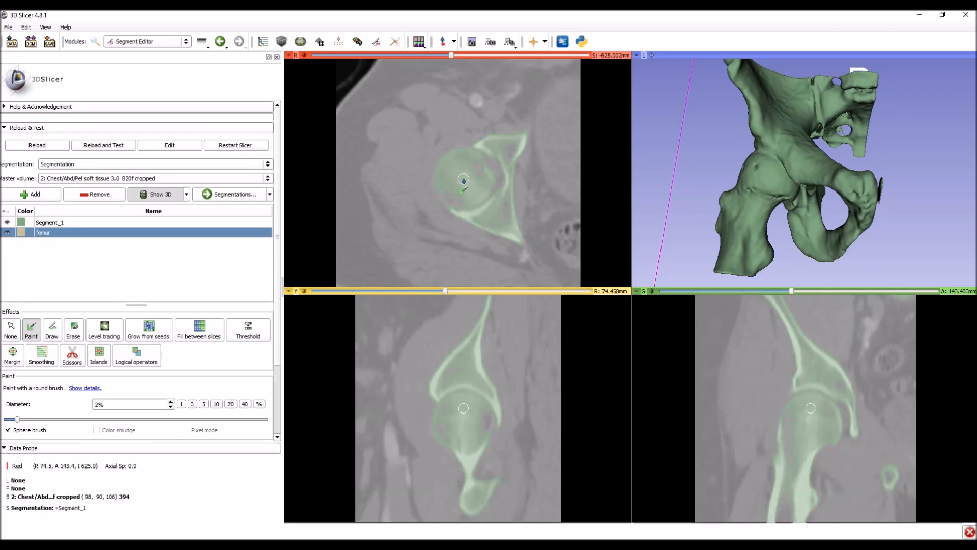
pyautogui.moveTo(17, 419); pyautogui.dragTo(103, 419)
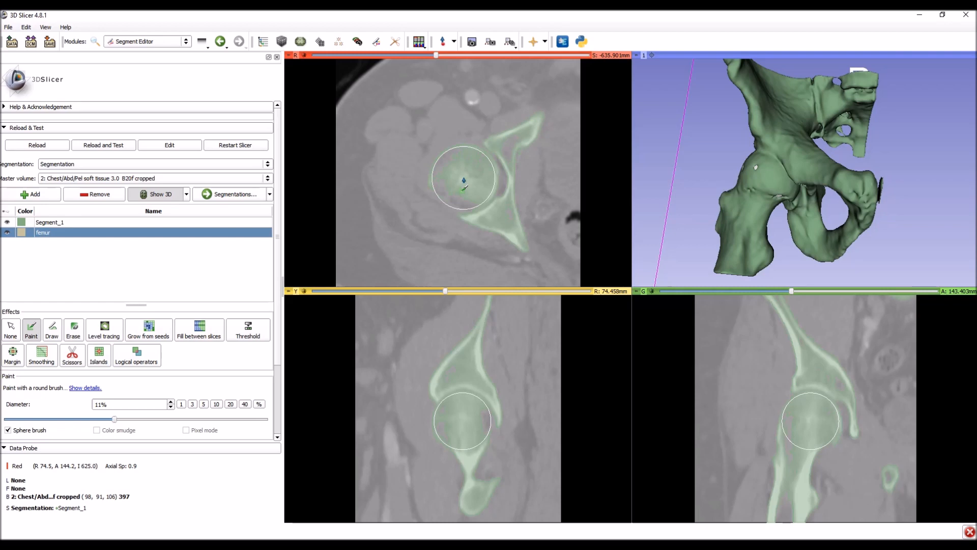
pyautogui.moveTo(114, 419); pyautogui.dragTo(243, 419)
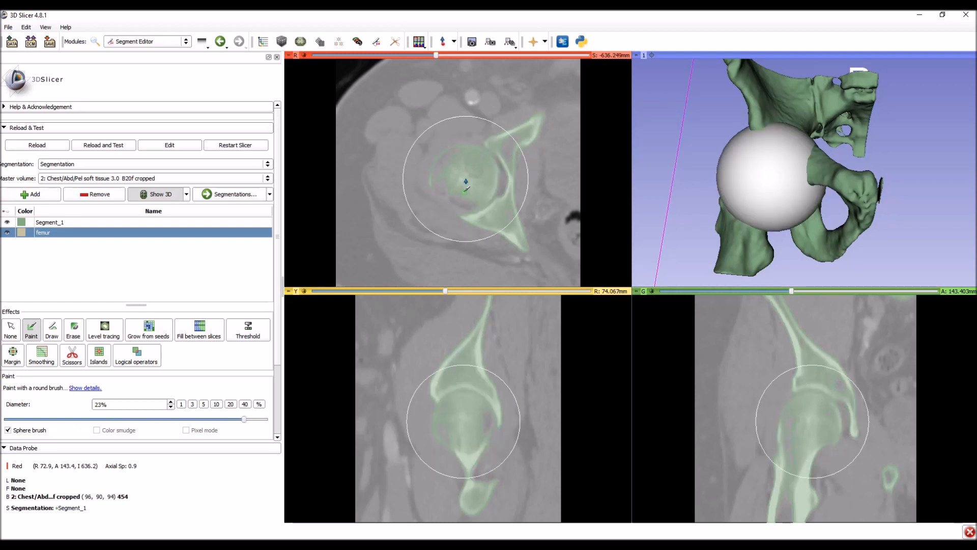
pyautogui.moveTo(244, 419); pyautogui.dragTo(222, 419)
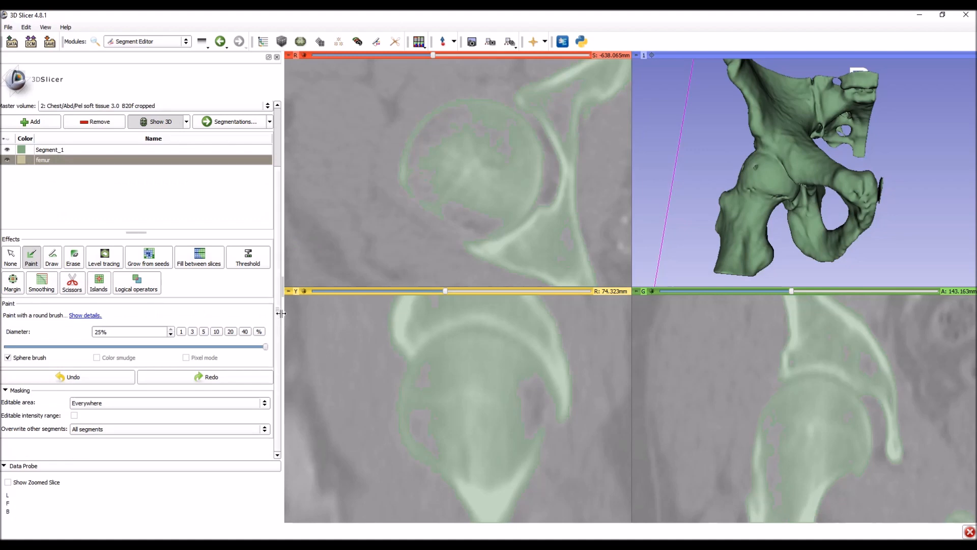
# Step: Restrict painting to inside all segments and paint the femoral head into femur
pyautogui.click(169, 402)
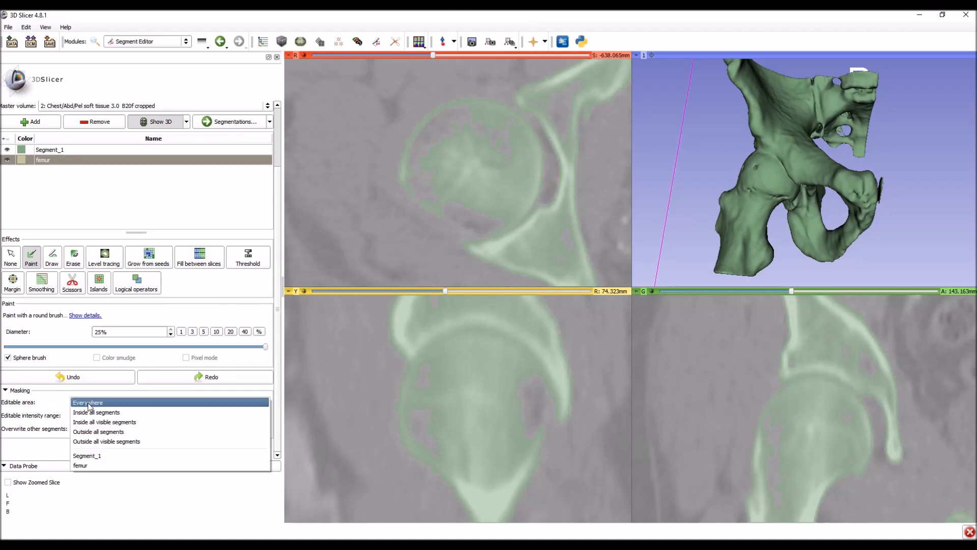
pyautogui.moveTo(94, 412)
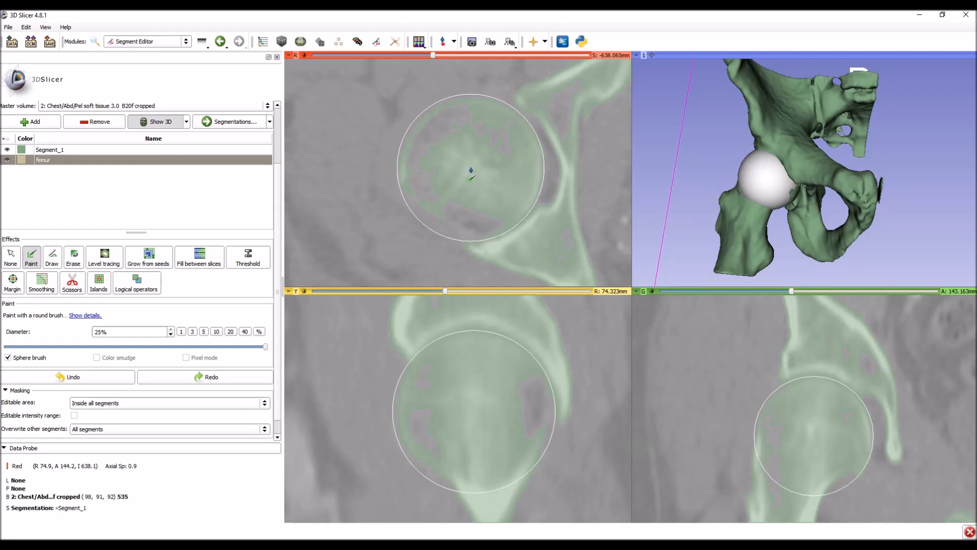
pyautogui.moveTo(470, 171)
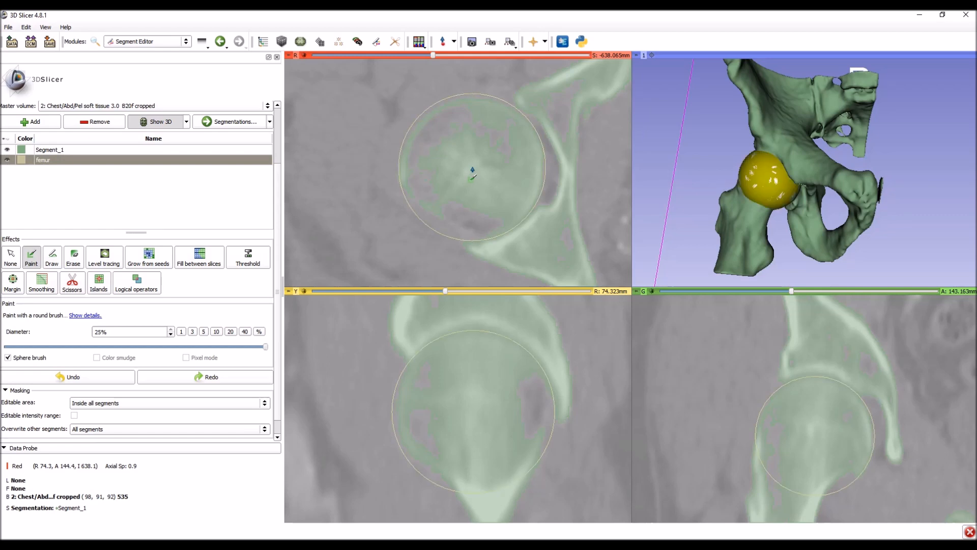
pyautogui.click(472, 171)
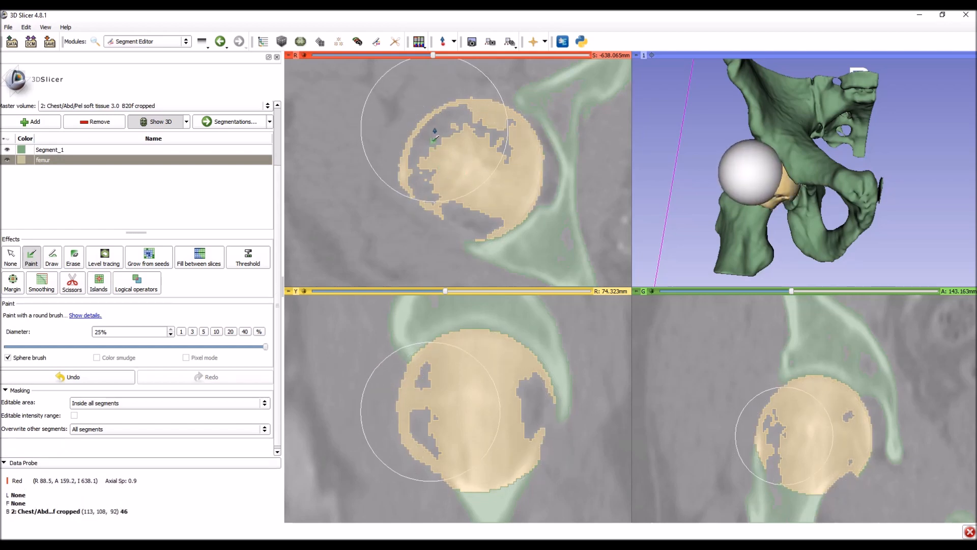
pyautogui.click(98, 283)
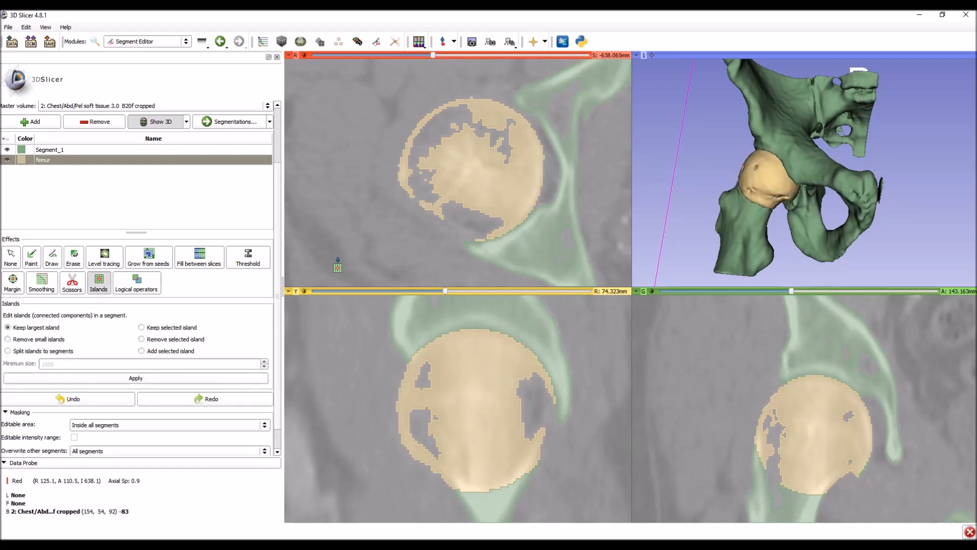
# Step: Allow painting everywhere and fill the femoral head's holes with a 21% brush
pyautogui.click(168, 425)
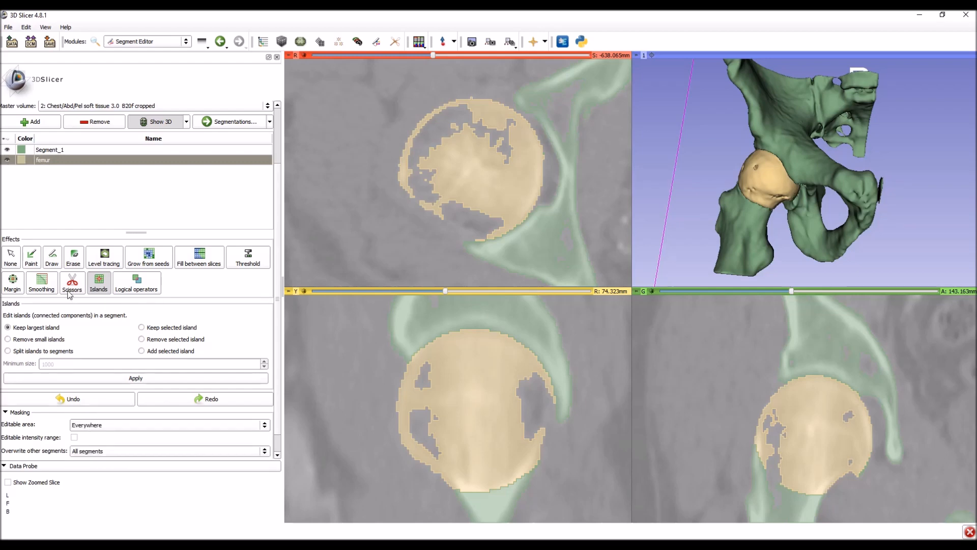
pyautogui.click(30, 256)
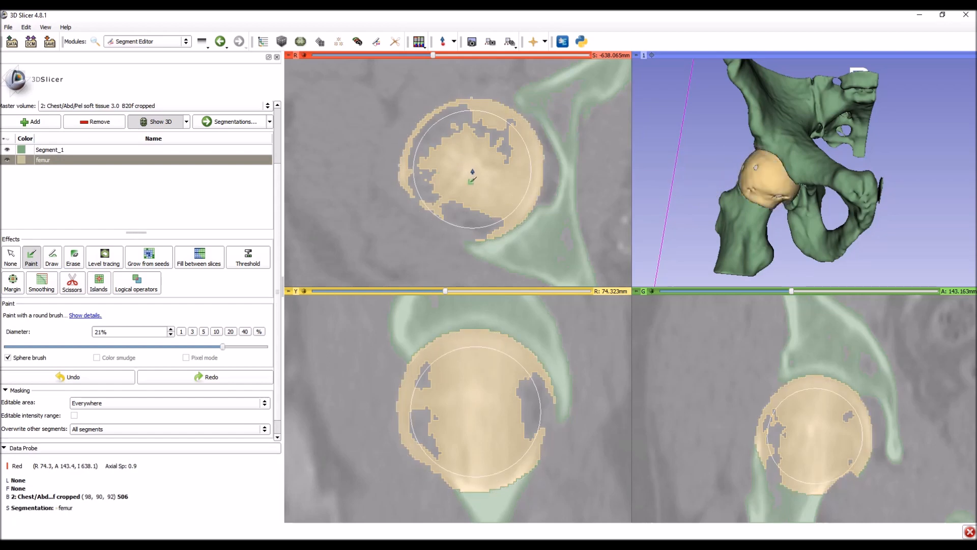
pyautogui.click(470, 173)
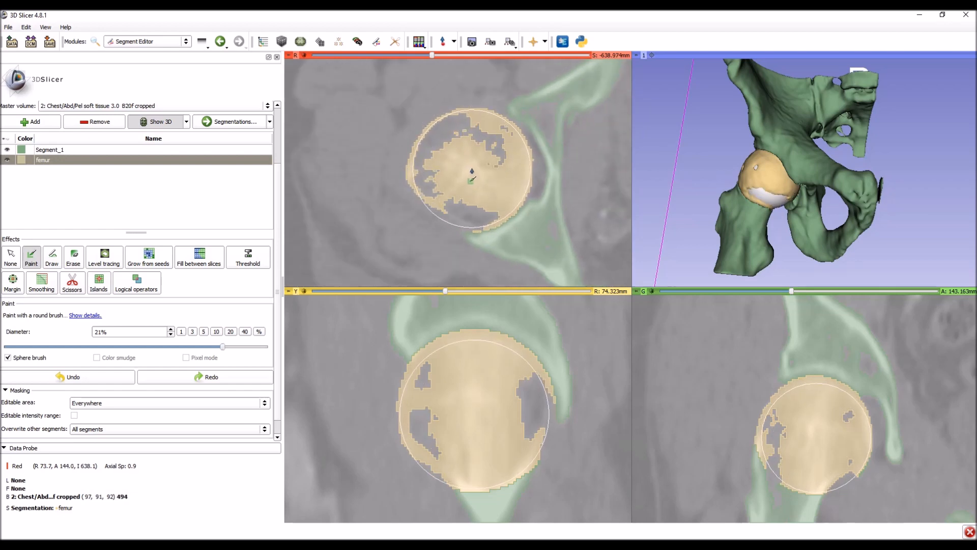
pyautogui.click(470, 171)
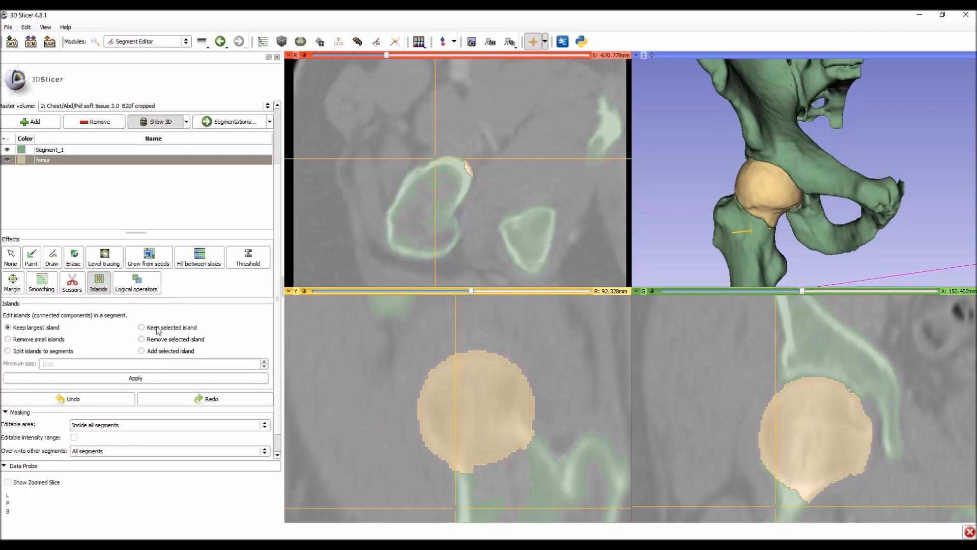
# Step: Use 'Add selected island' on the femur shaft to move it into femur
pyautogui.click(141, 350)
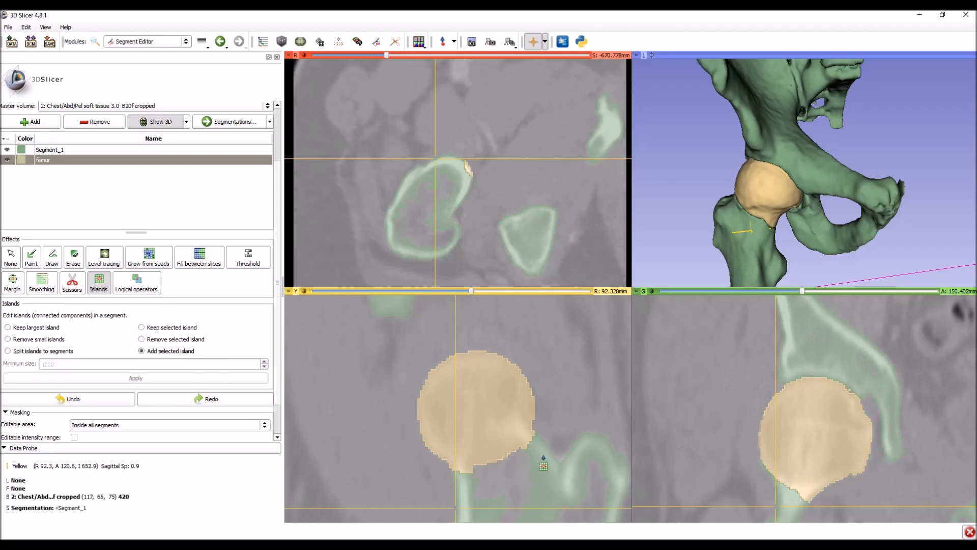
pyautogui.moveTo(541, 452)
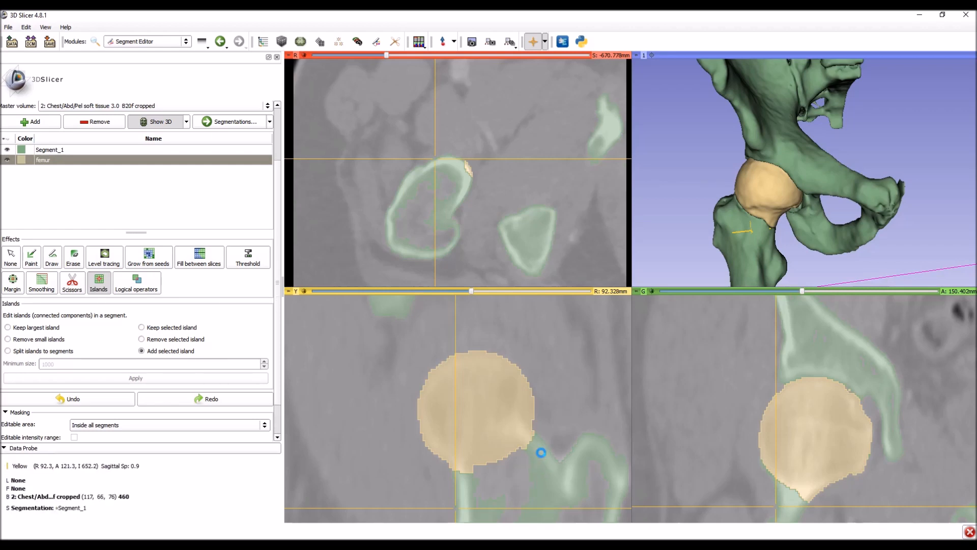
pyautogui.click(541, 462)
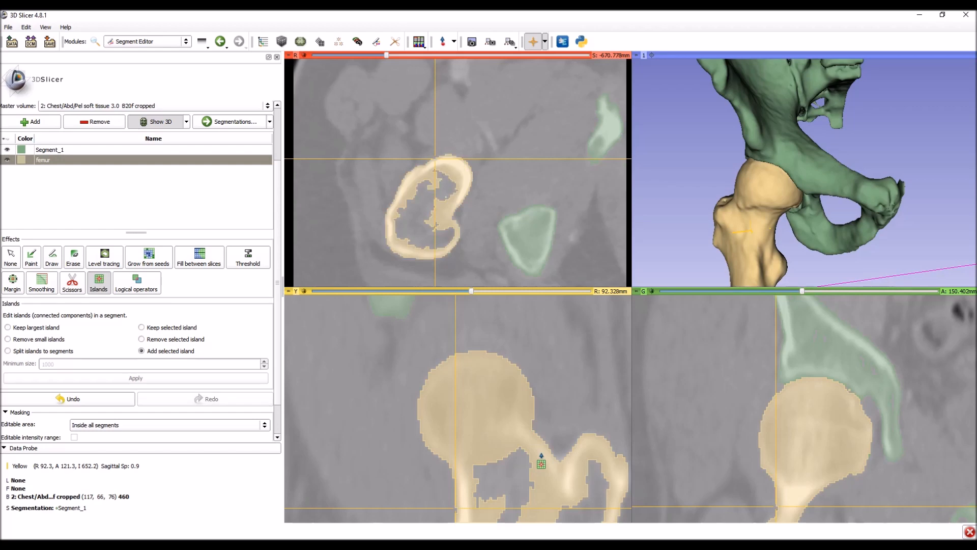